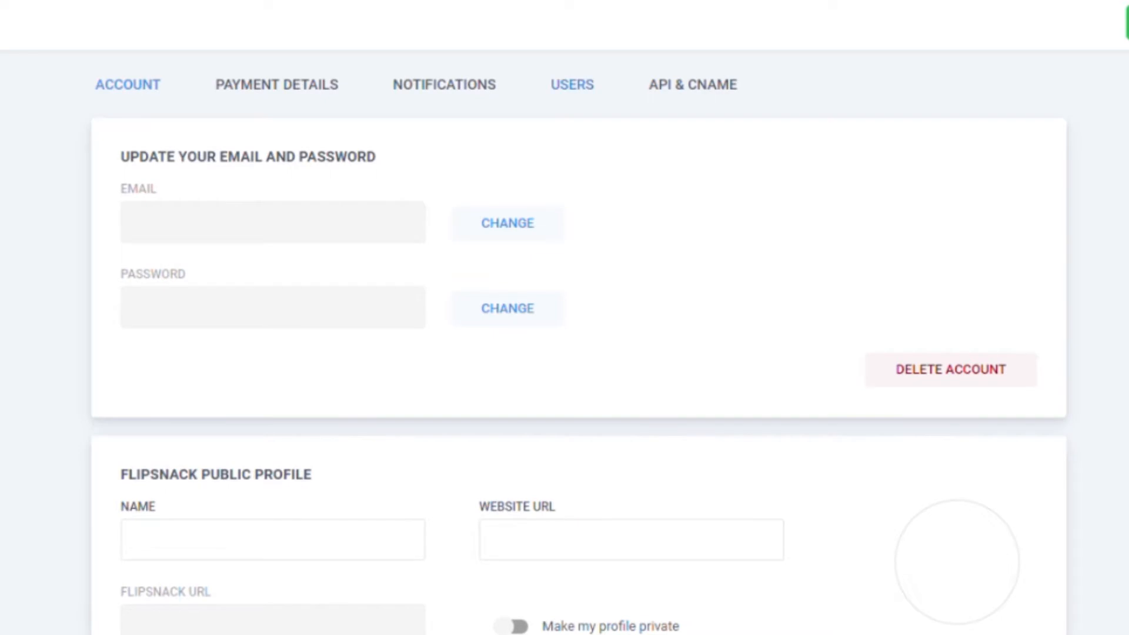
# Step: Show the account's Users page, currently listing only the owner
pyautogui.click(572, 84)
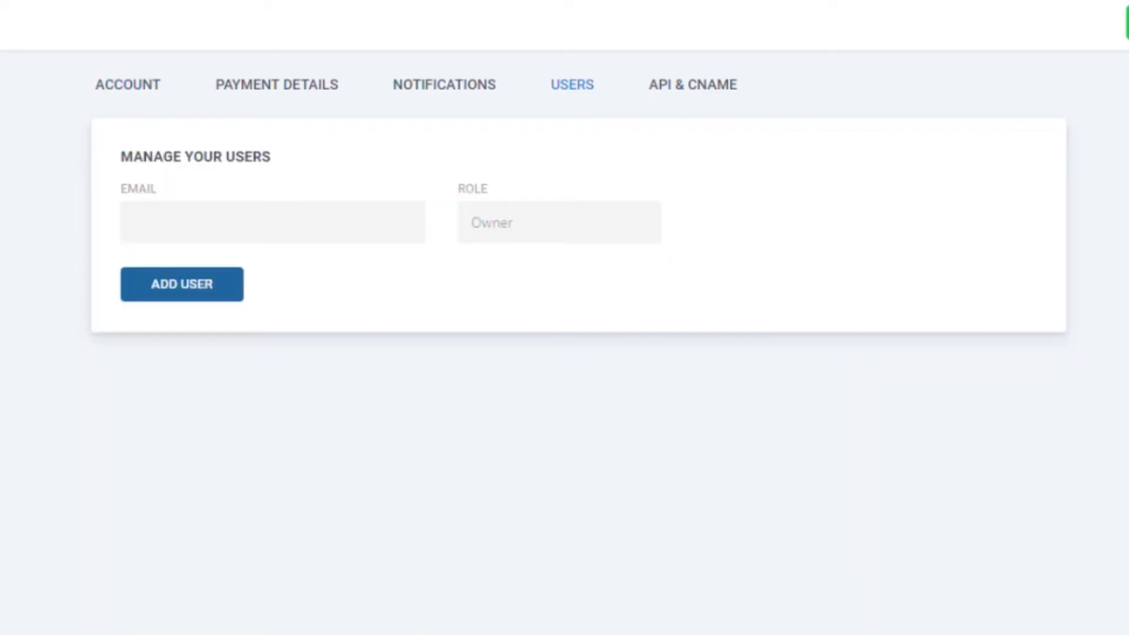
# Step: Begin inviting a new team member and reveal the Administrator, Editor, Agent, Contributor role choices
pyautogui.click(181, 283)
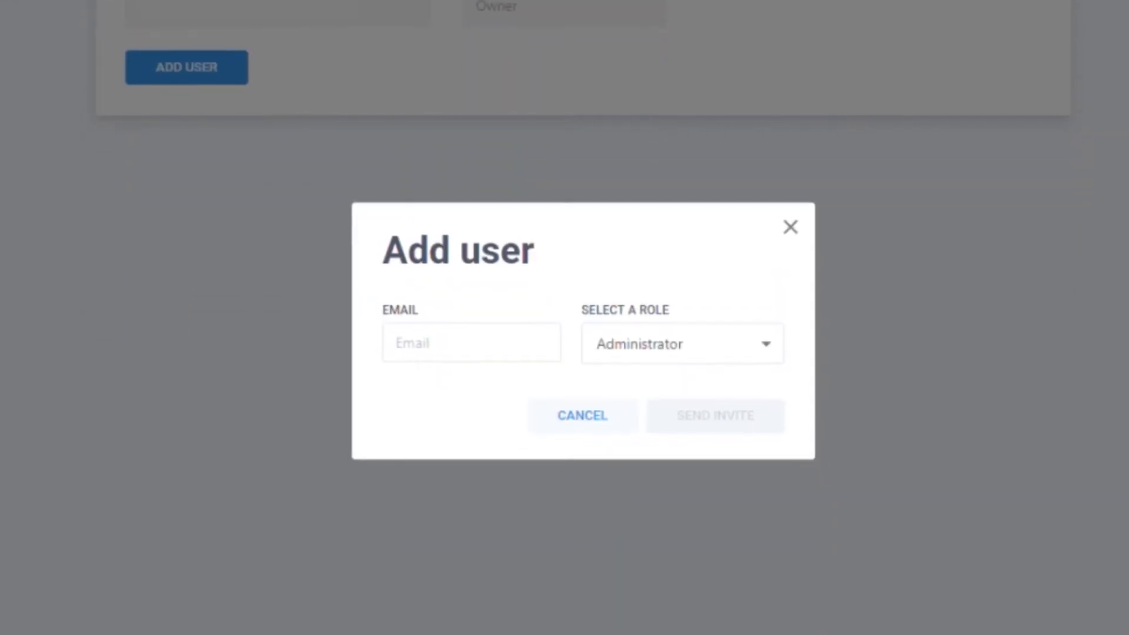
pyautogui.click(682, 344)
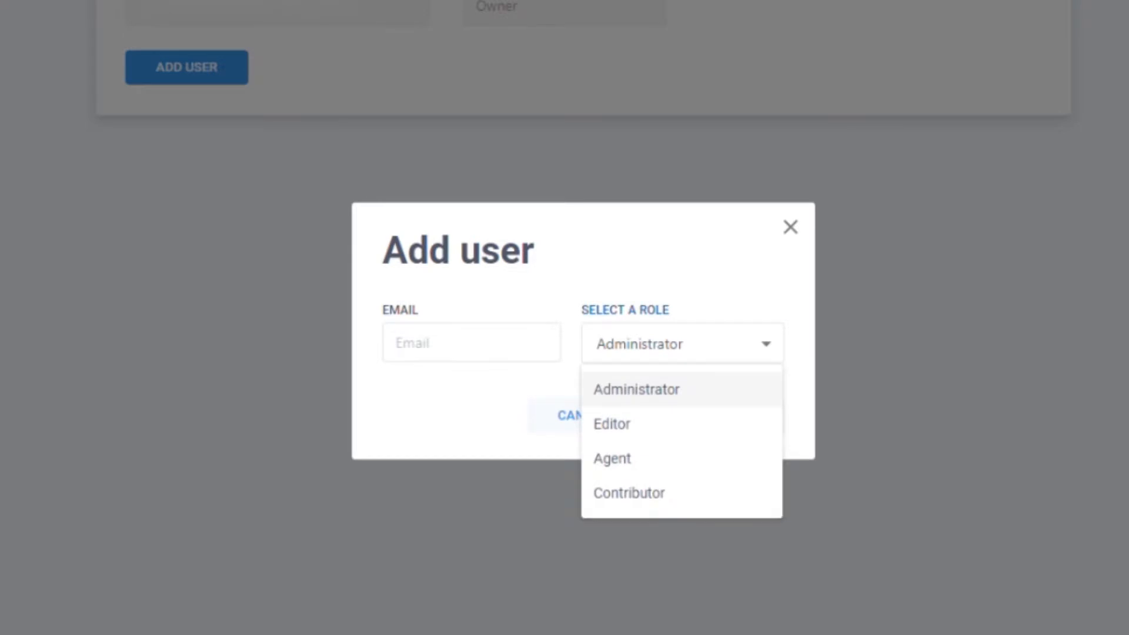
pyautogui.moveTo(627, 493)
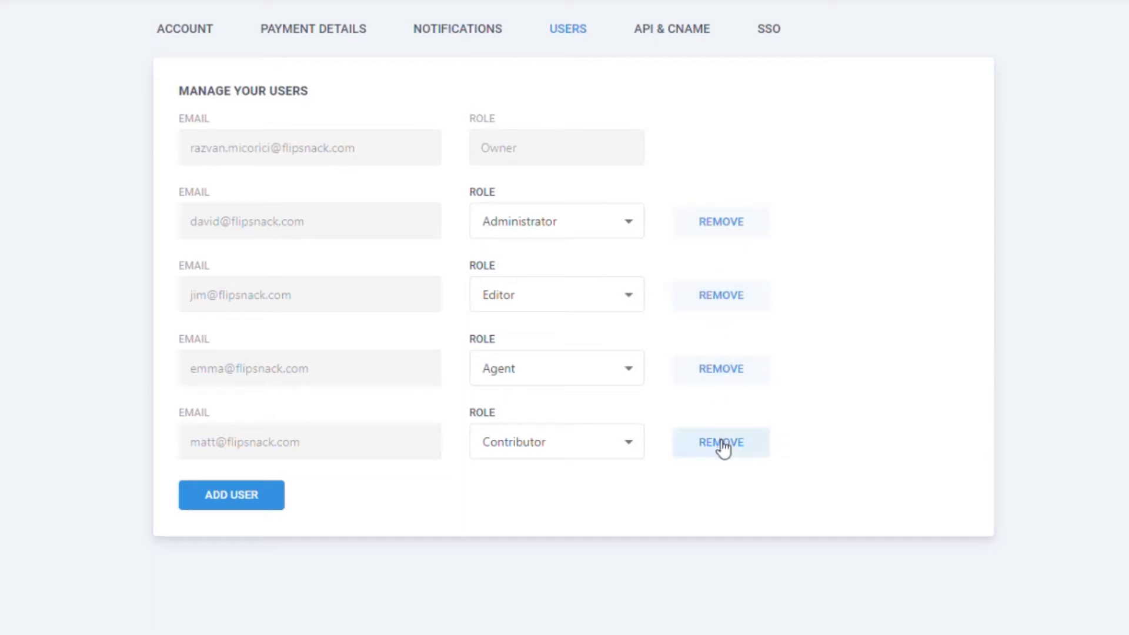
# Step: Change the Editor member's role to Administrator from its Role dropdown
pyautogui.click(557, 294)
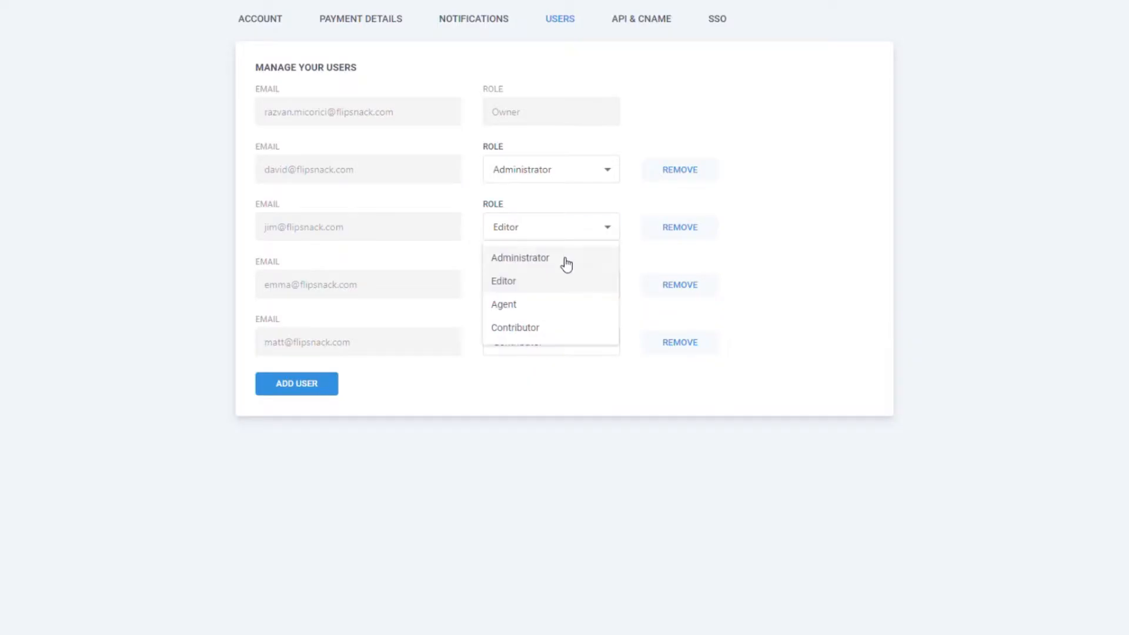
pyautogui.click(519, 258)
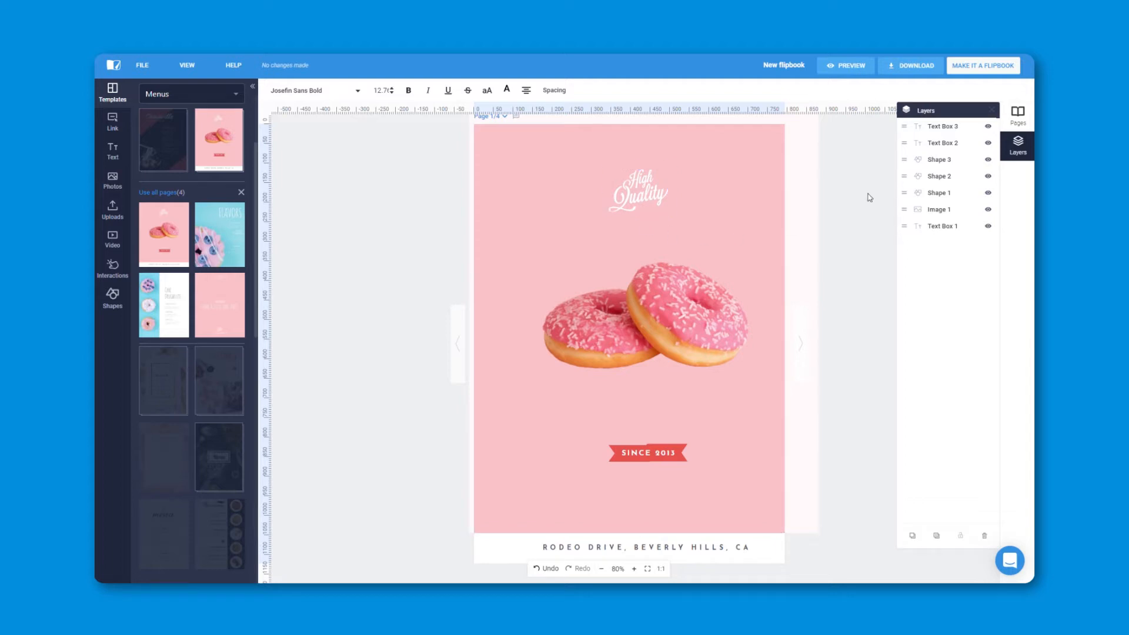
pyautogui.moveTo(983, 65)
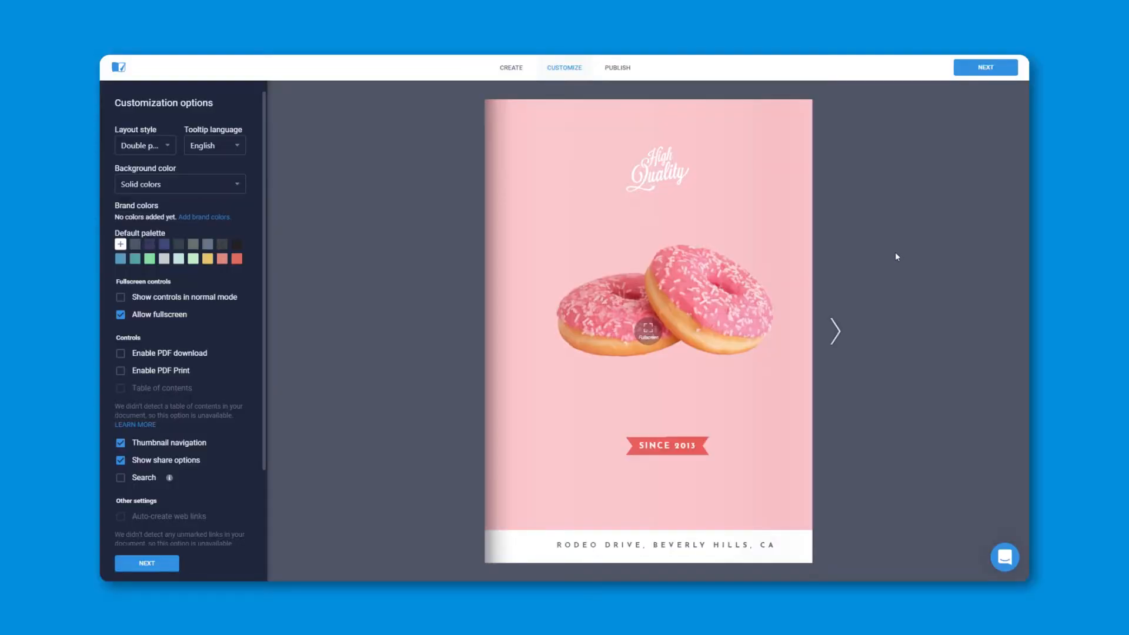
pyautogui.moveTo(513, 115)
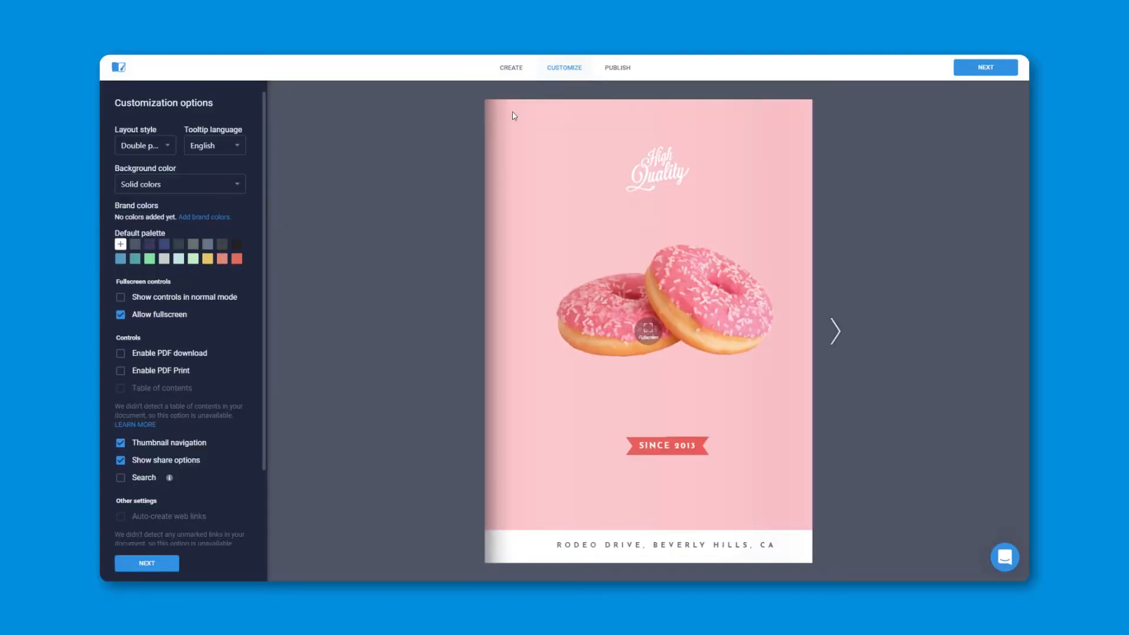
# Step: Submit the Public flipbook for review from the Publish settings
pyautogui.click(618, 67)
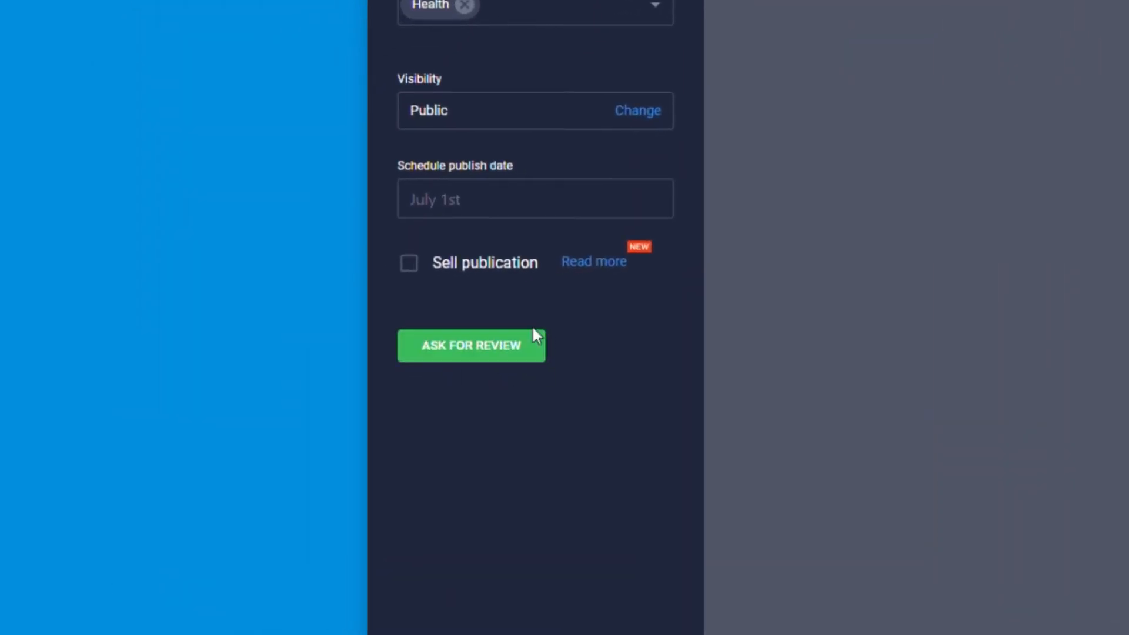
pyautogui.click(470, 345)
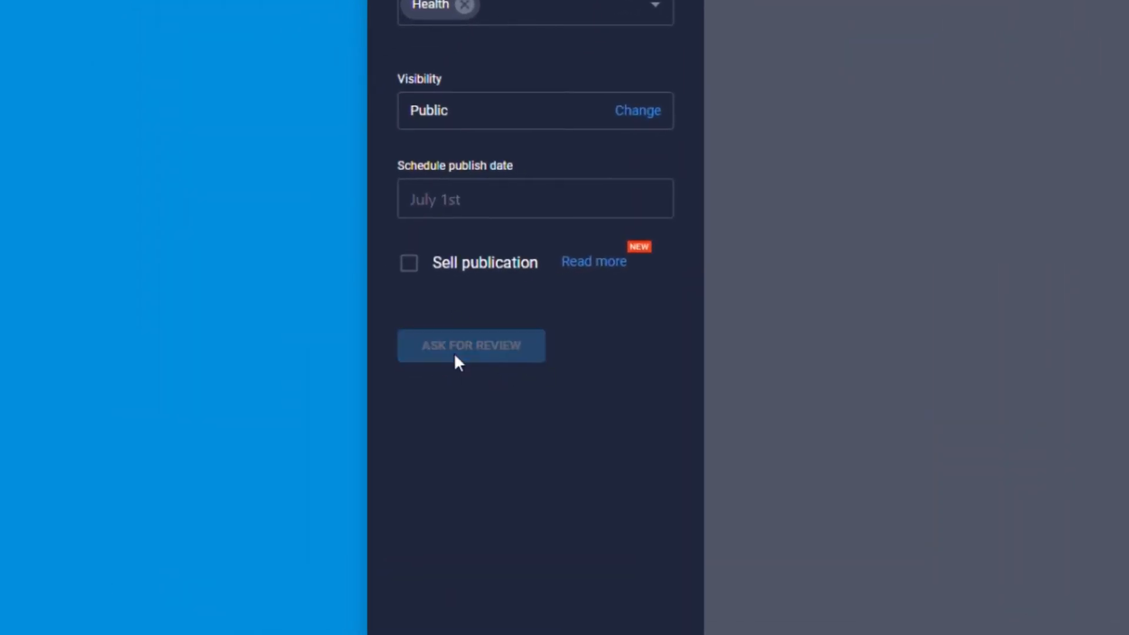